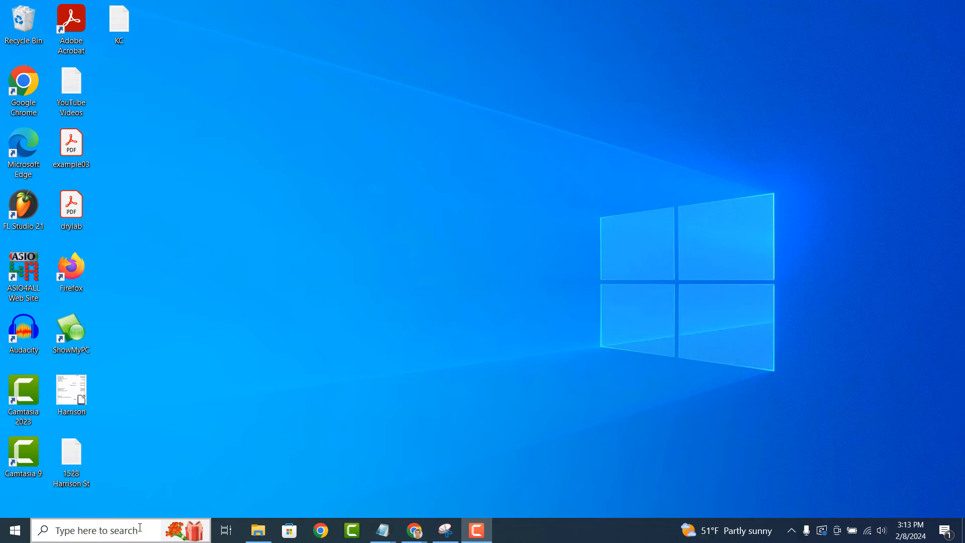
Search 'Sign-in options' from the taskbar and open the Sign-in options settings page
{"action": "type", "text": "Sign-in options"}
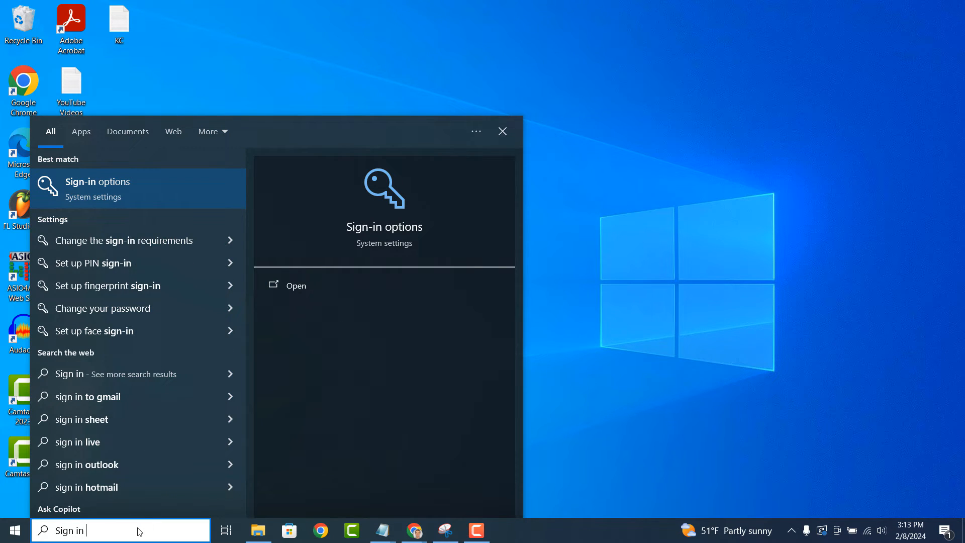
{"action": "type", "text": "options"}
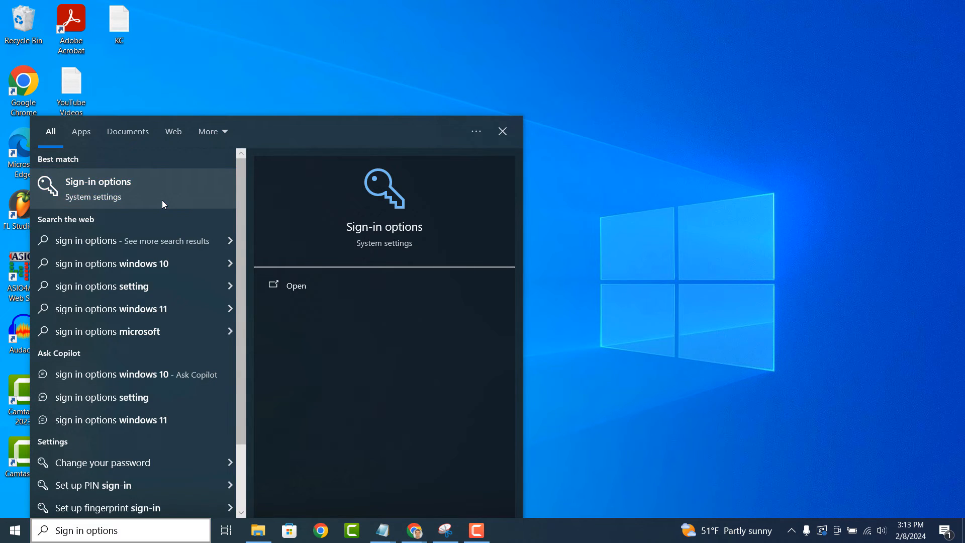
{"action": "left_click", "coordinate": [295, 284]}
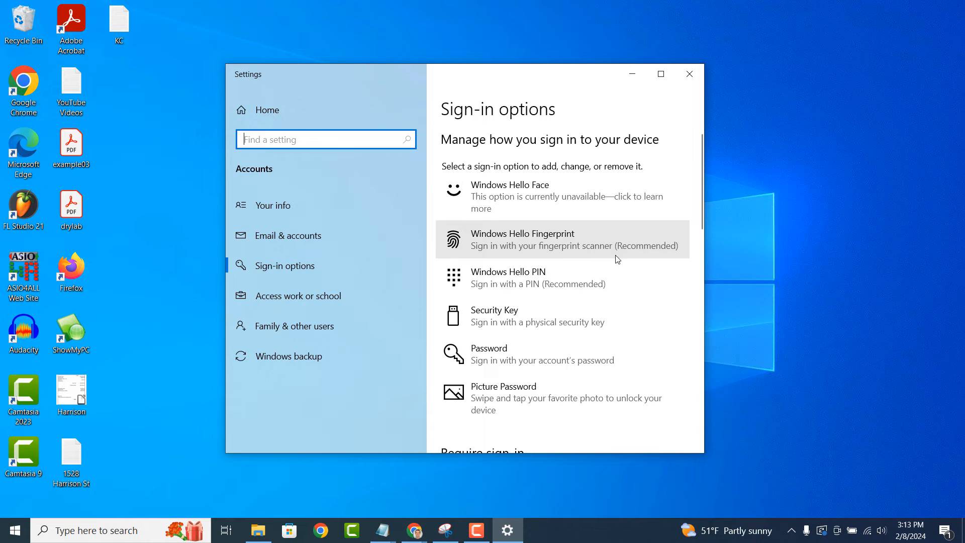
Expand Windows Hello PIN and start adding a new PIN
{"action": "left_click", "coordinate": [536, 277]}
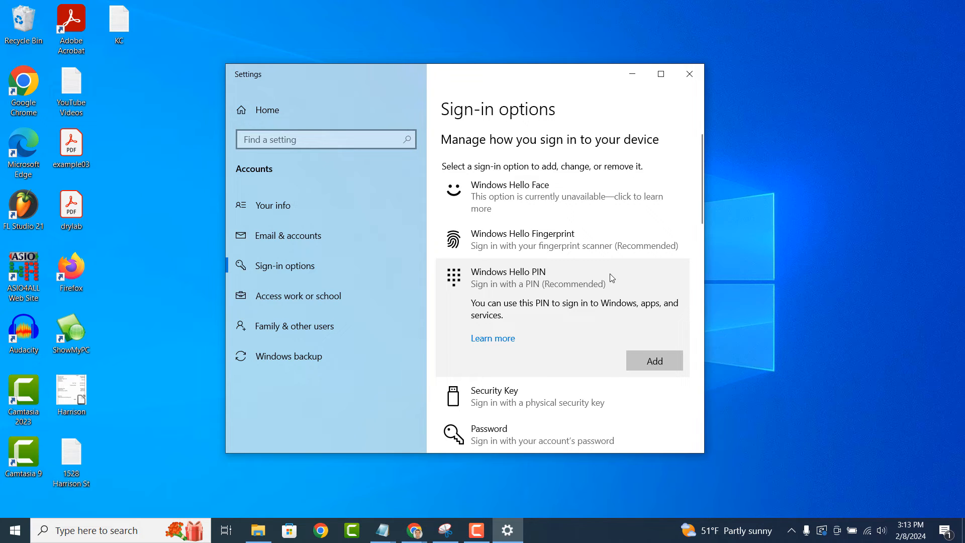
{"action": "mouse_move", "coordinate": [616, 297]}
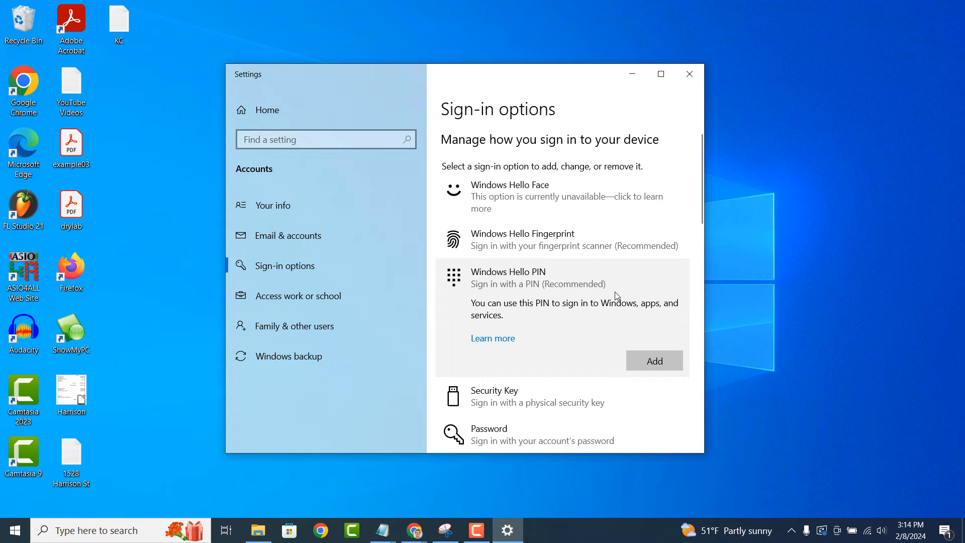
{"action": "left_click", "coordinate": [653, 361]}
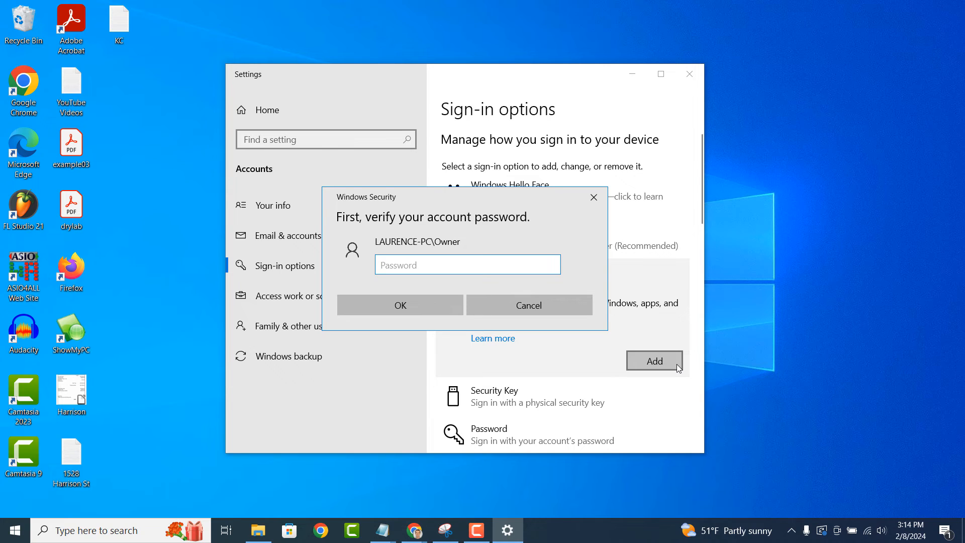
Enter the account password in the Windows Security dialog and submit it for verification
{"action": "type", "text": "•"}
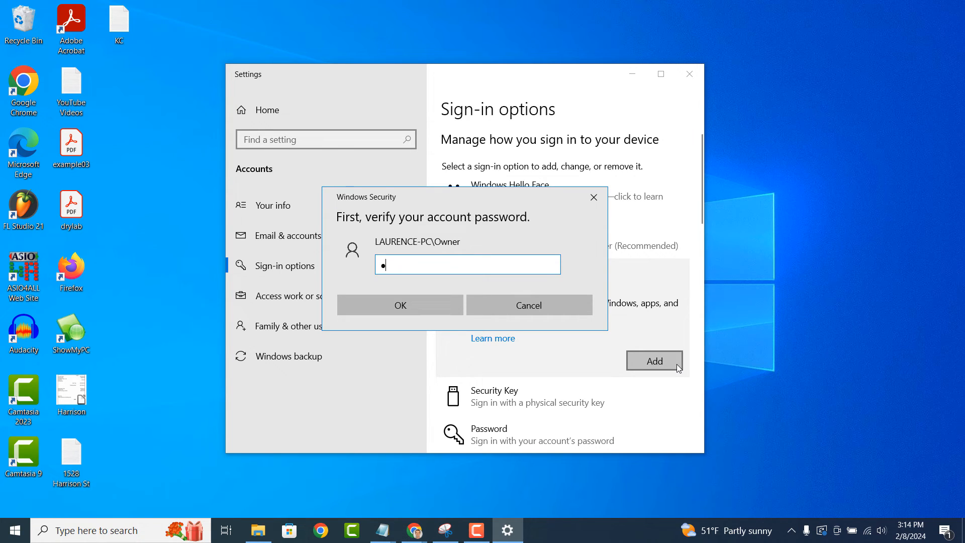
{"action": "type", "text": "•••"}
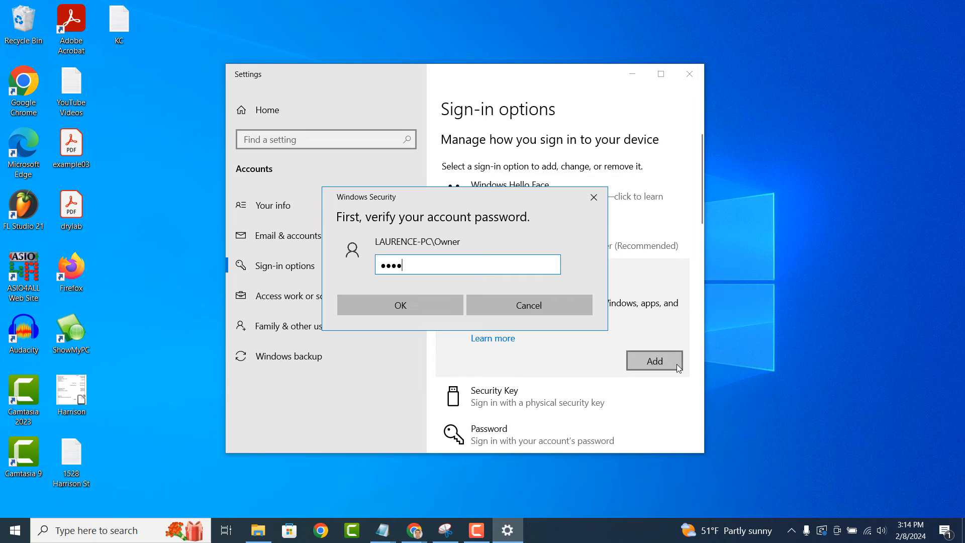
{"action": "left_click", "coordinate": [399, 304]}
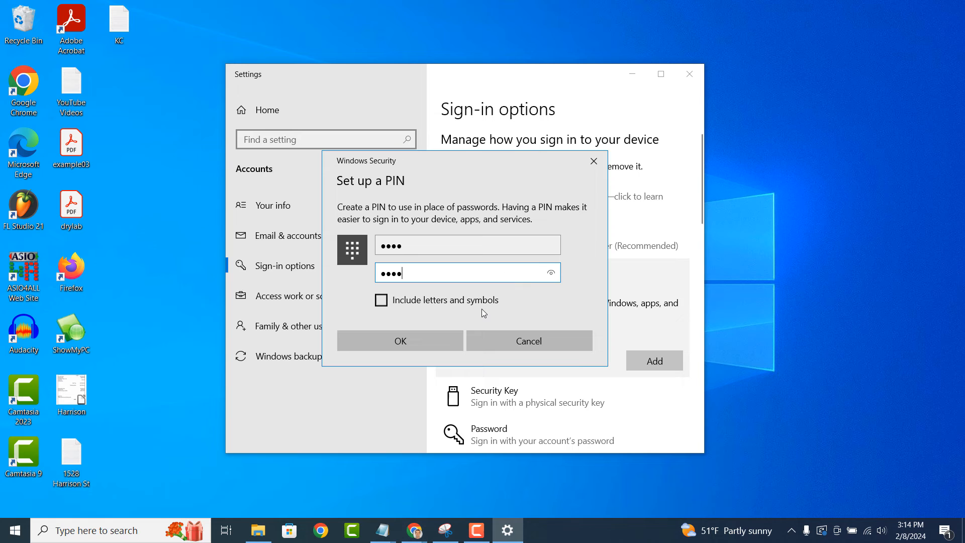
Confirm the new PIN in the Set up a PIN dialog
{"action": "left_click", "coordinate": [399, 340]}
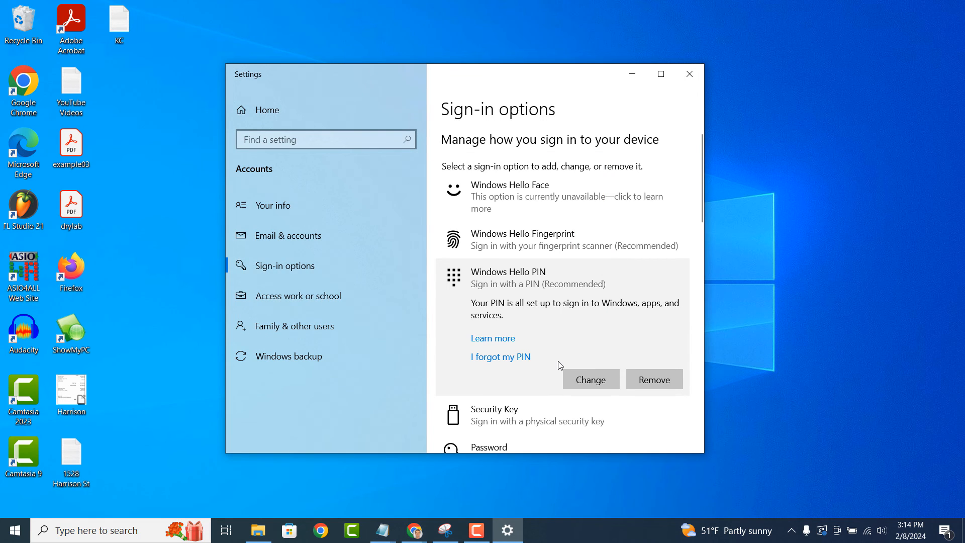
{"action": "mouse_move", "coordinate": [556, 368]}
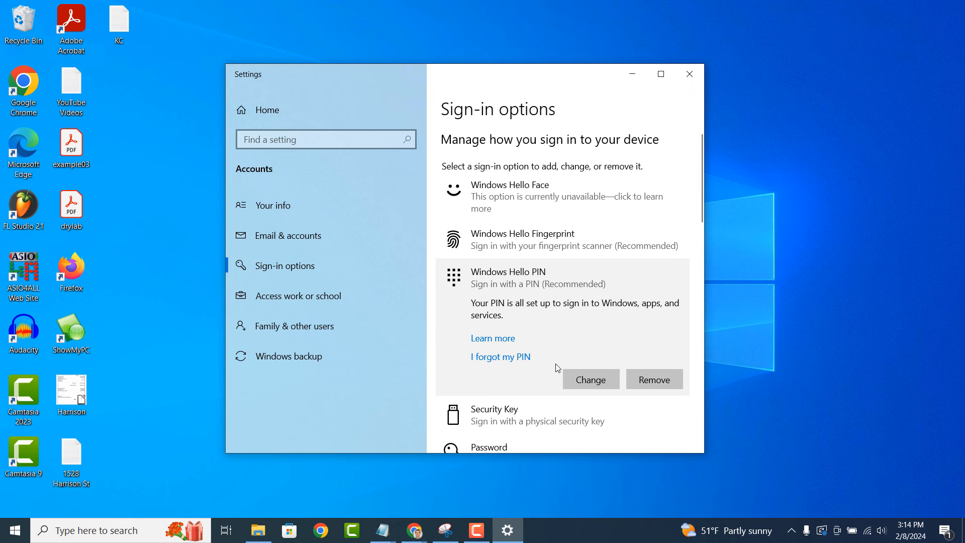
Close Settings after seeing 'Your PIN is all set up', returning to the desktop
{"action": "left_click", "coordinate": [689, 73]}
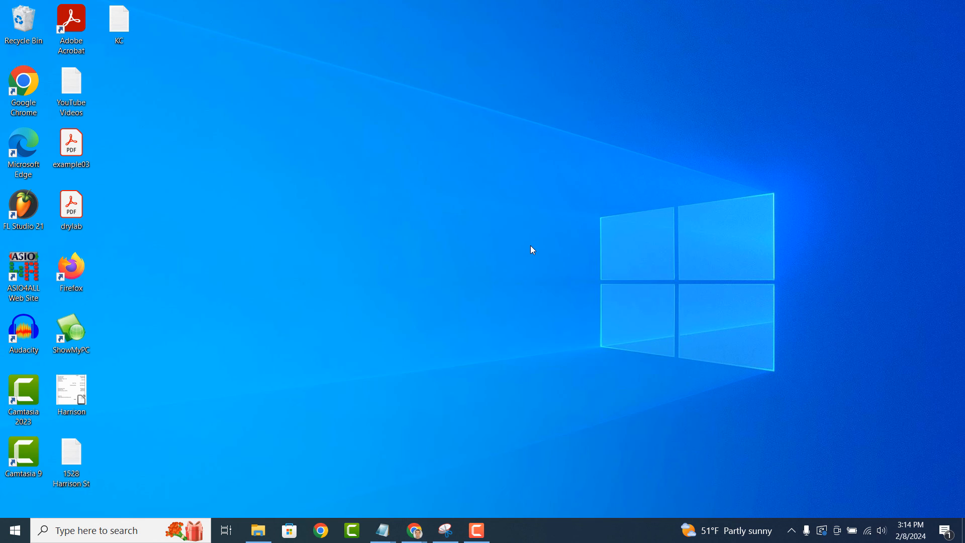